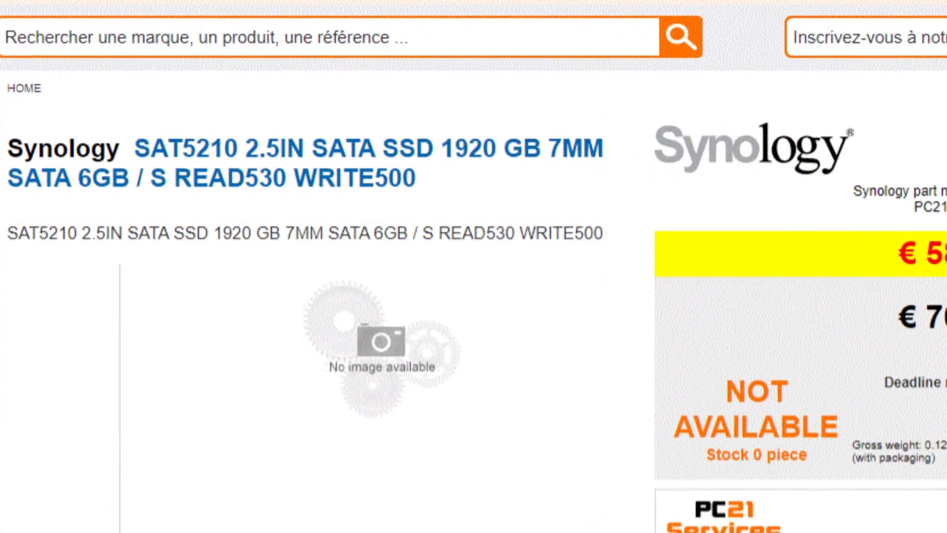
scroll("down", 3)
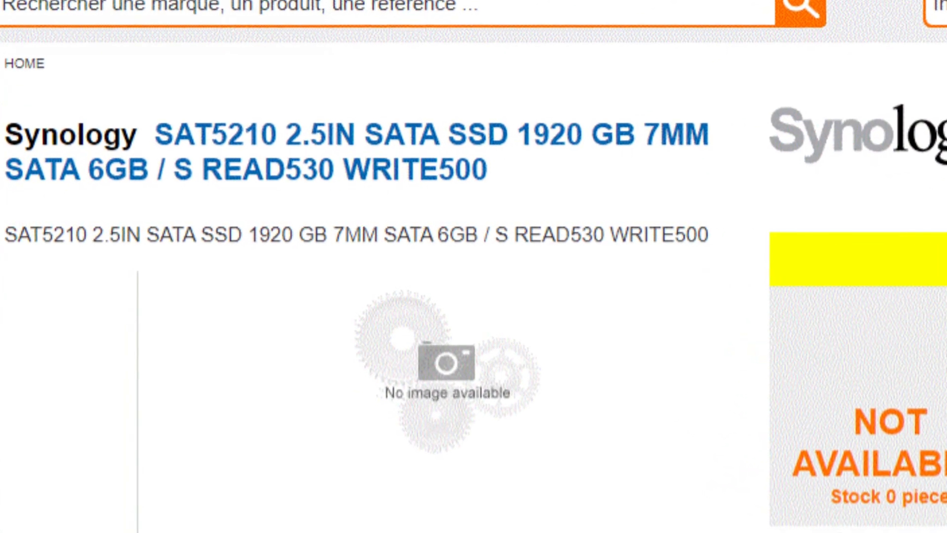